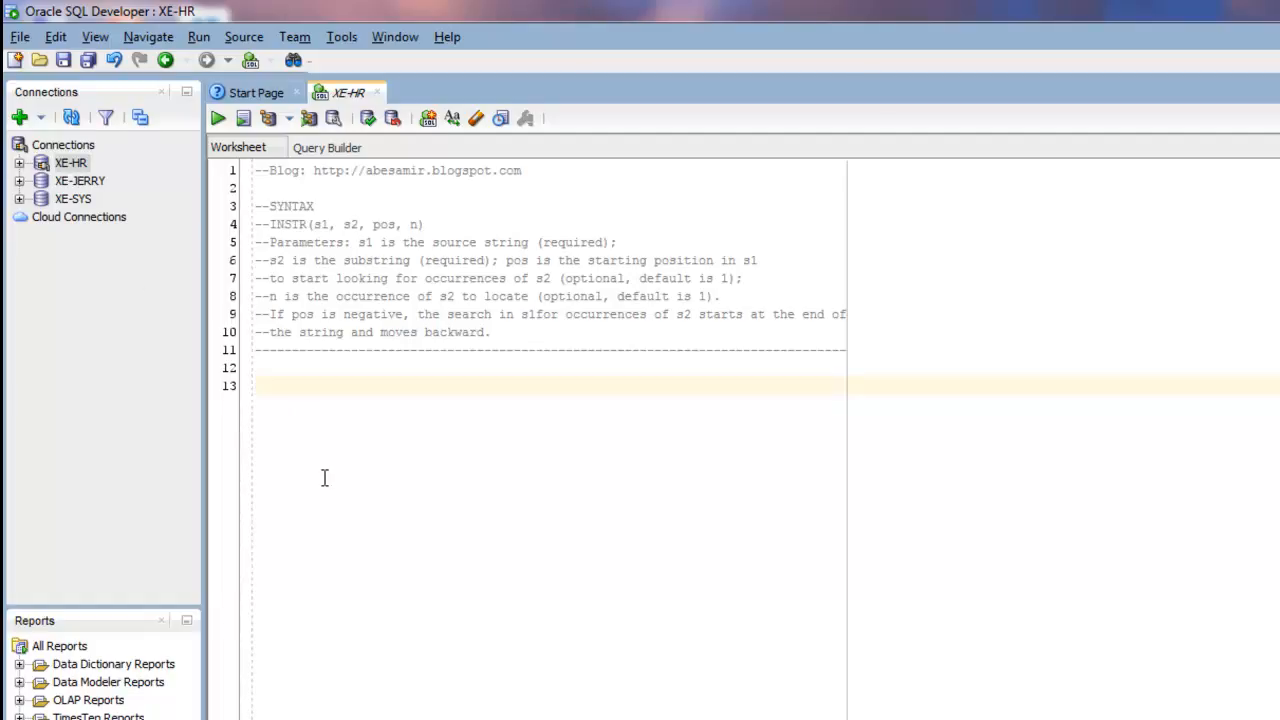
Enter SELECT INSTR('MISSISSAUGA', 'IS', 1, 2) FROM DUAL; on empty line 13 of the worksheet
{"action": "left_click", "coordinate": [256, 386]}
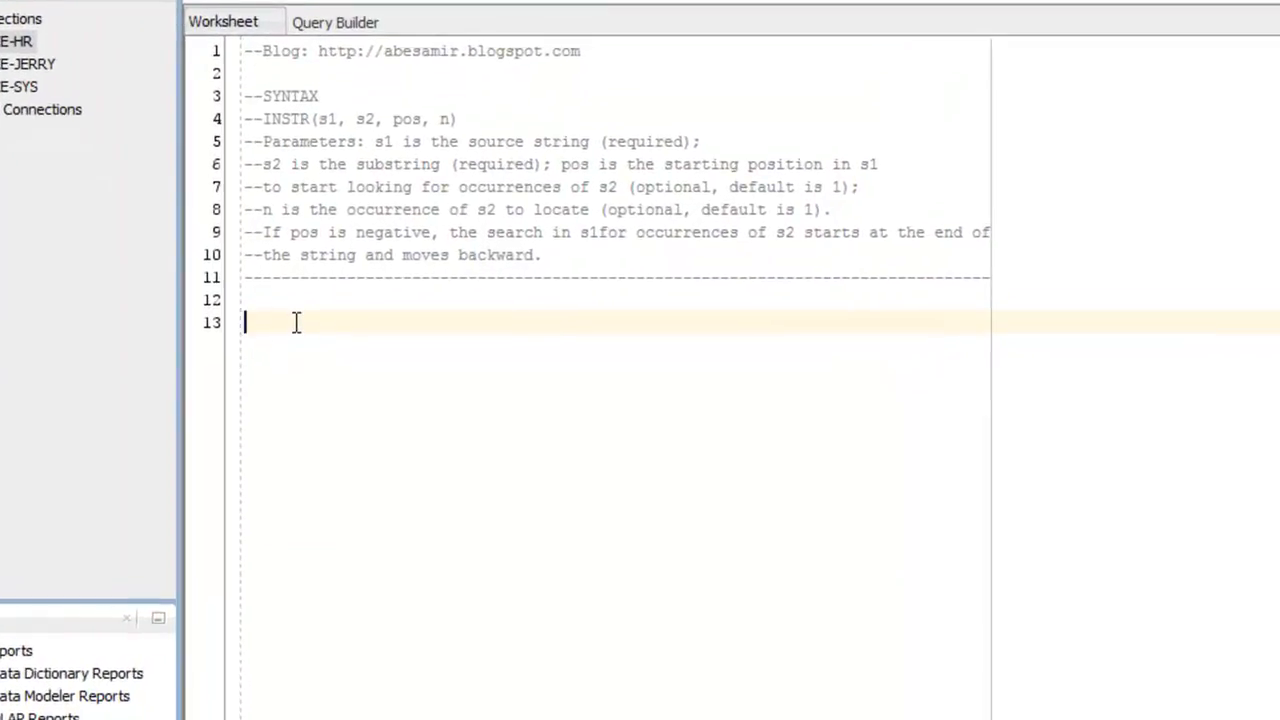
{"action": "type", "text": "SELECT IN"}
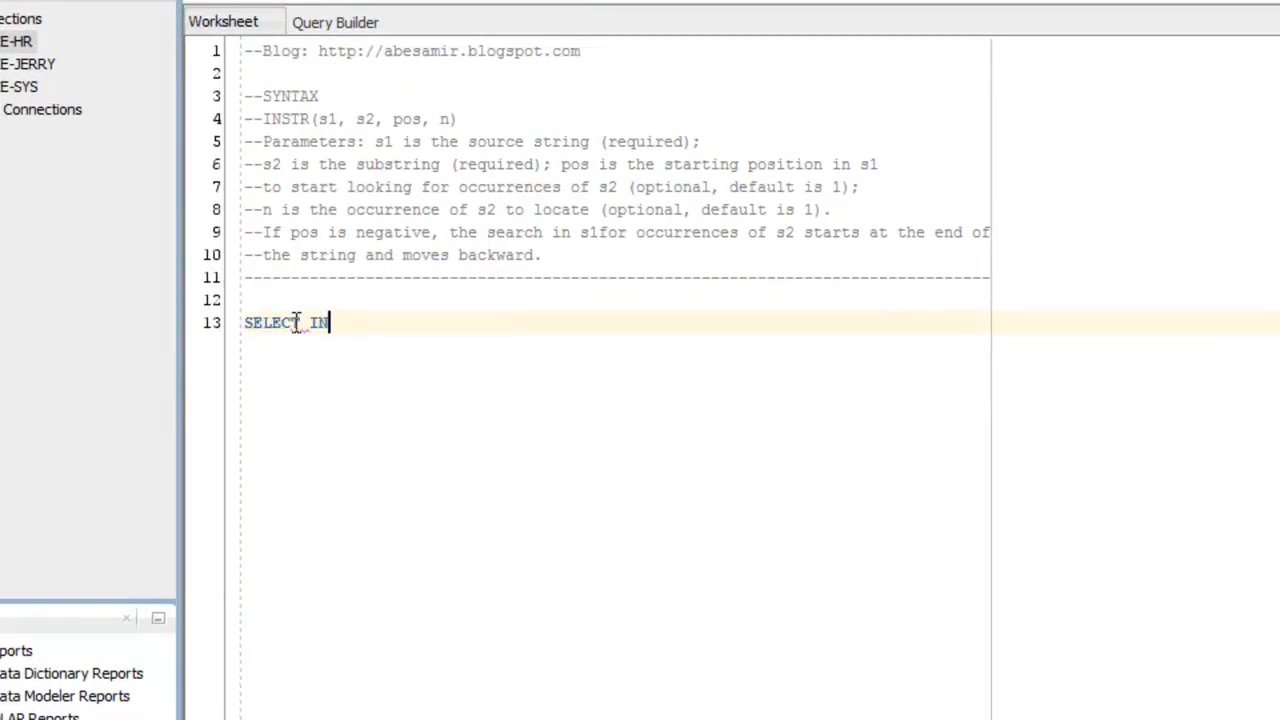
{"action": "type", "text": "STR"}
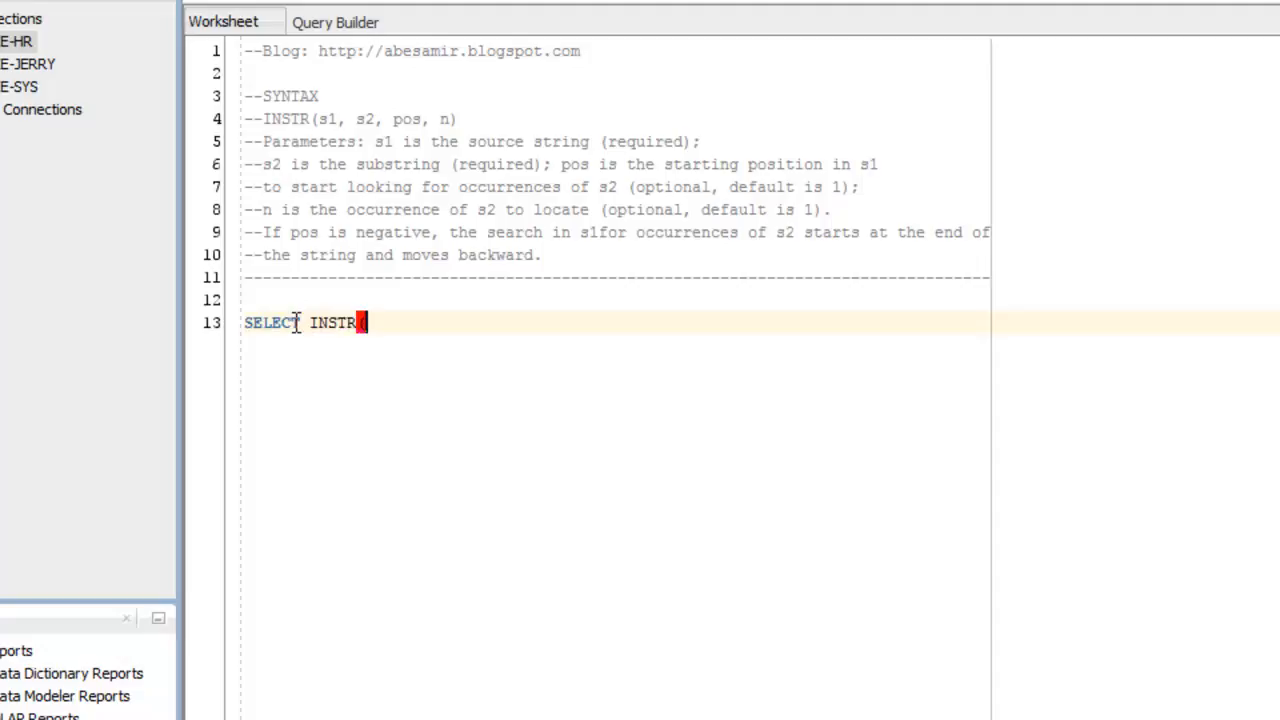
{"action": "type", "text": "('MIS"}
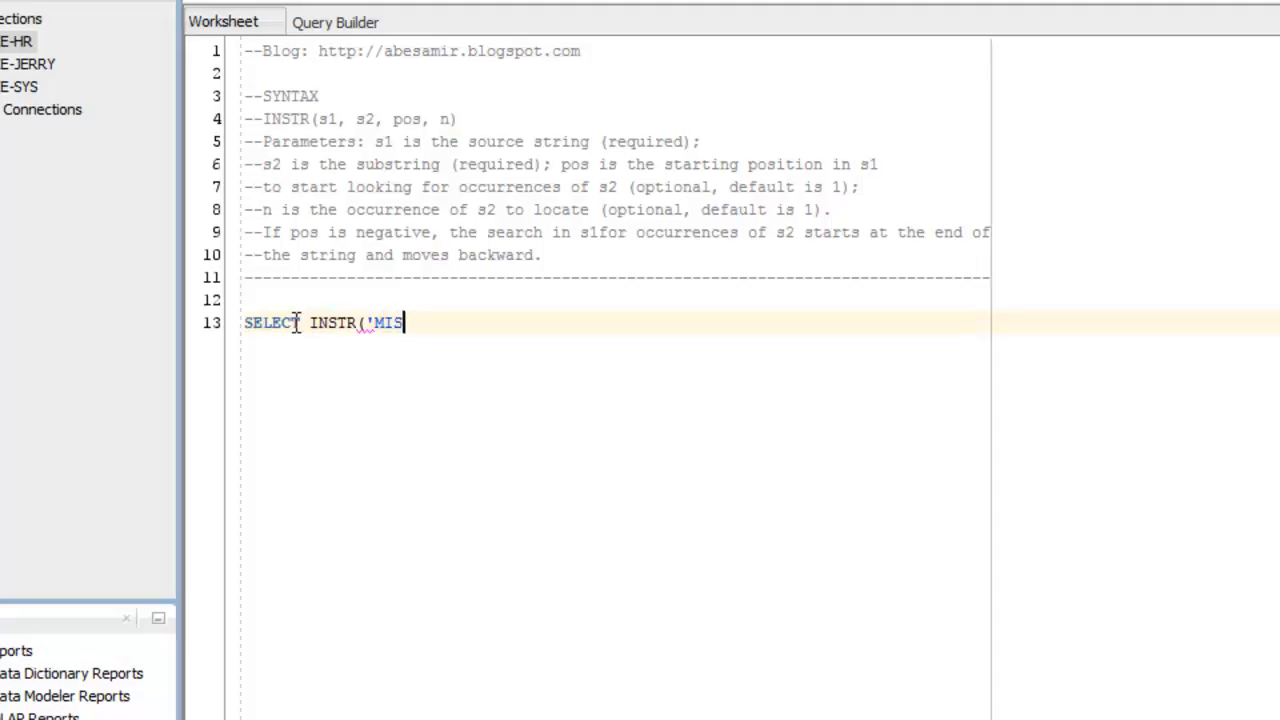
{"action": "type", "text": "SISSAUGA', 'IS"}
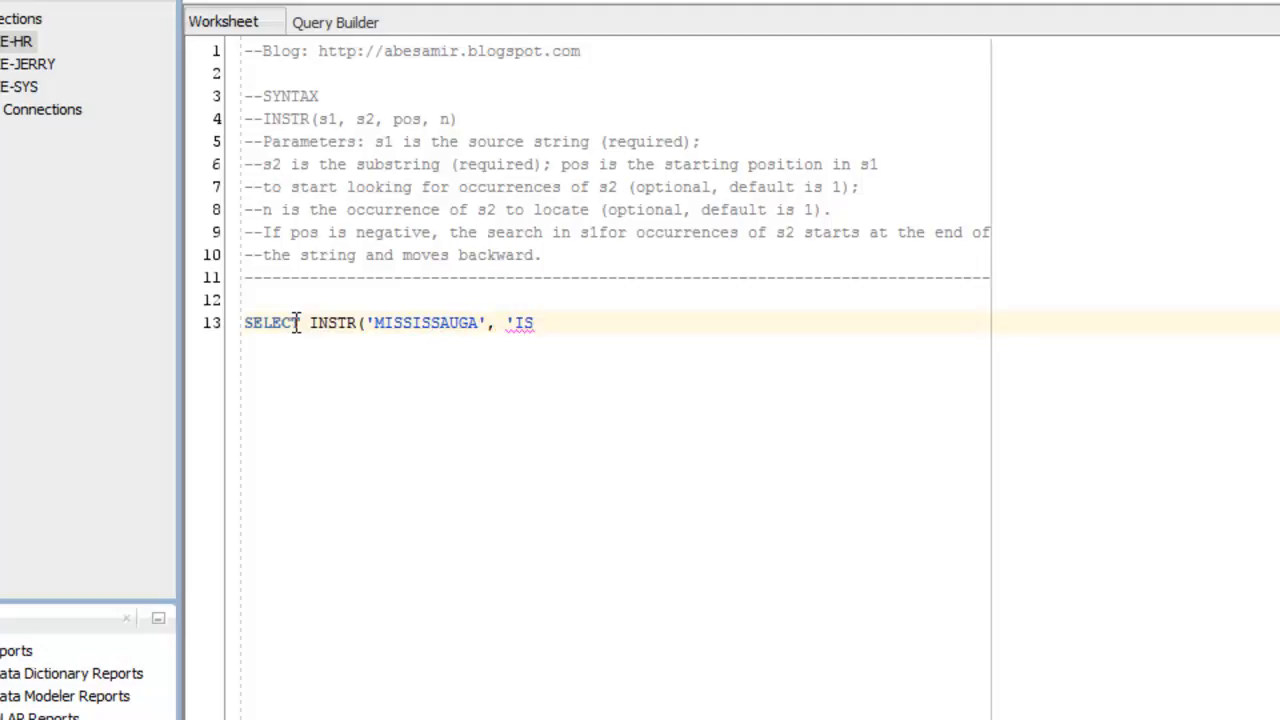
{"action": "type", "text": "',"}
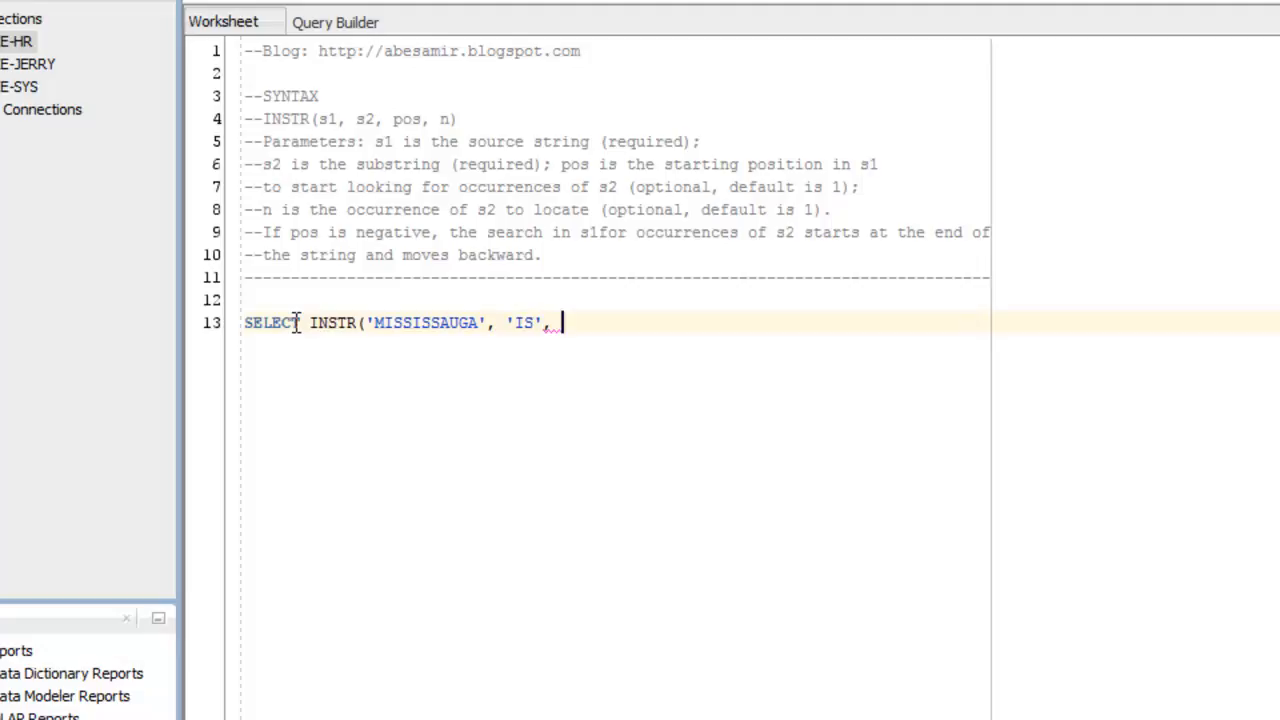
{"action": "type", "text": "1, 2"}
{"action": "type", "text": "FROM DUAL"}
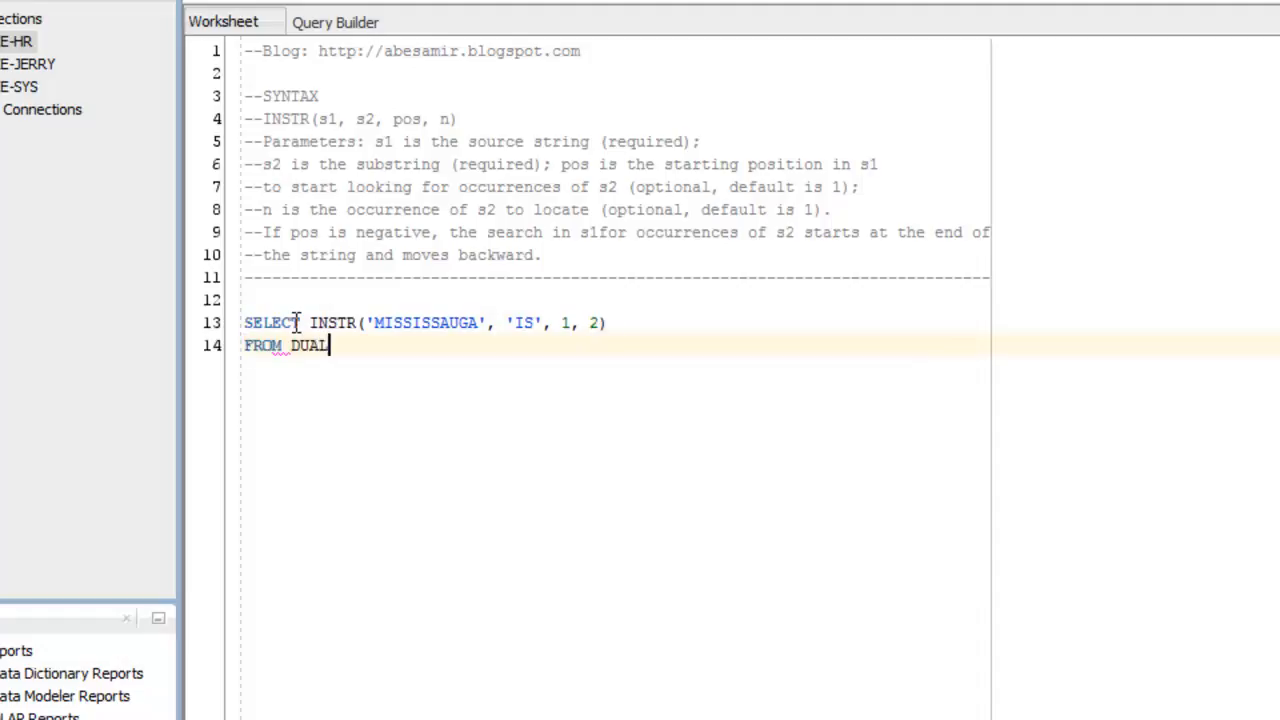
{"action": "type", "text": ";"}
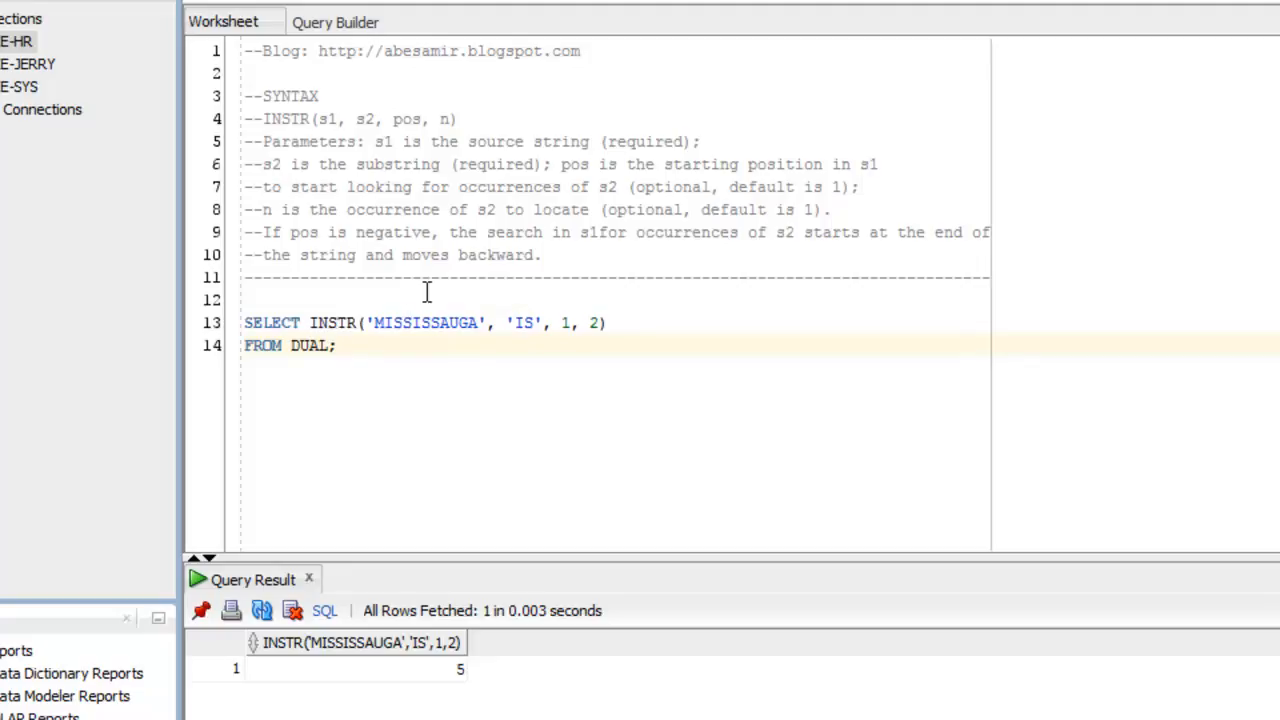
{"action": "mouse_move", "coordinate": [604, 516]}
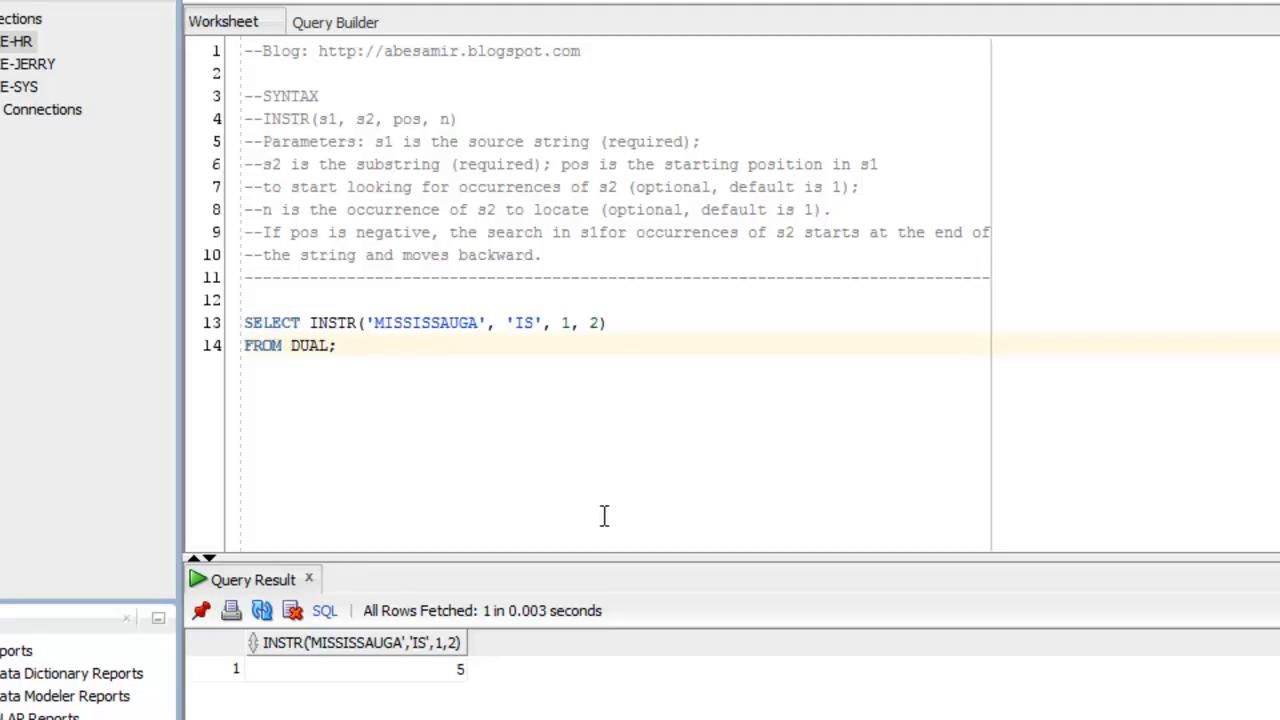
{"action": "mouse_move", "coordinate": [538, 400]}
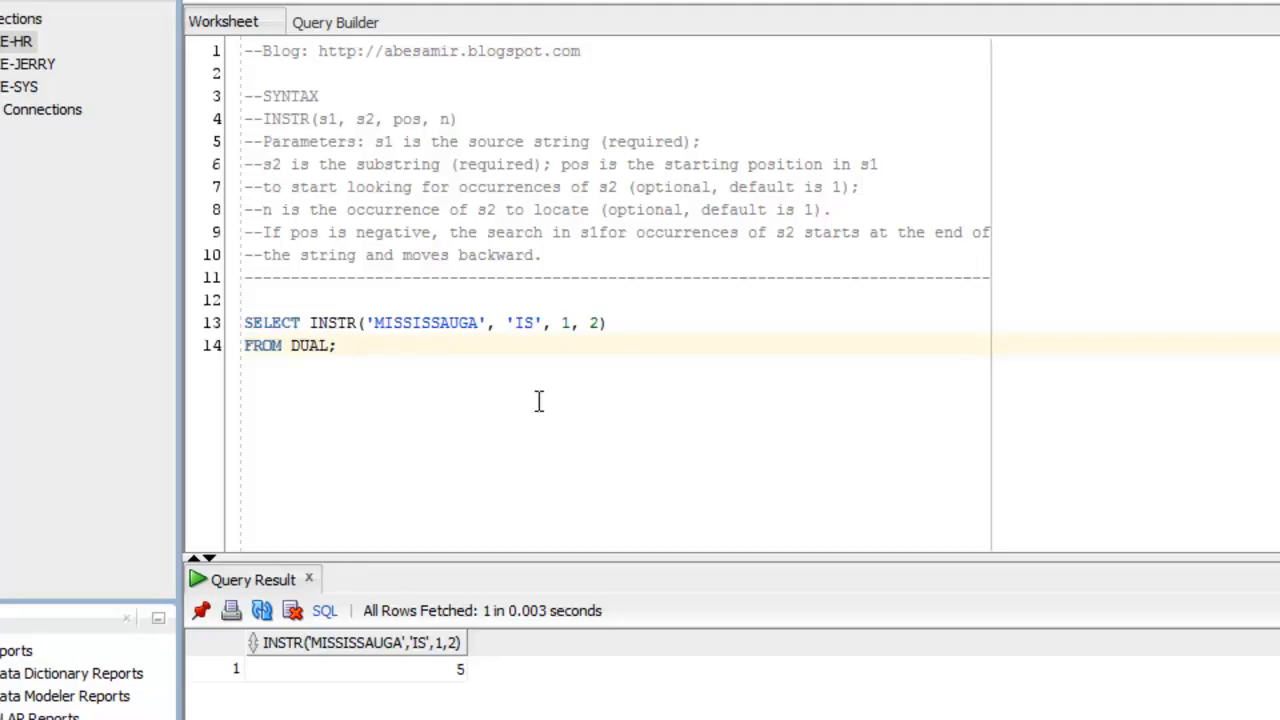
{"action": "left_click", "coordinate": [336, 344]}
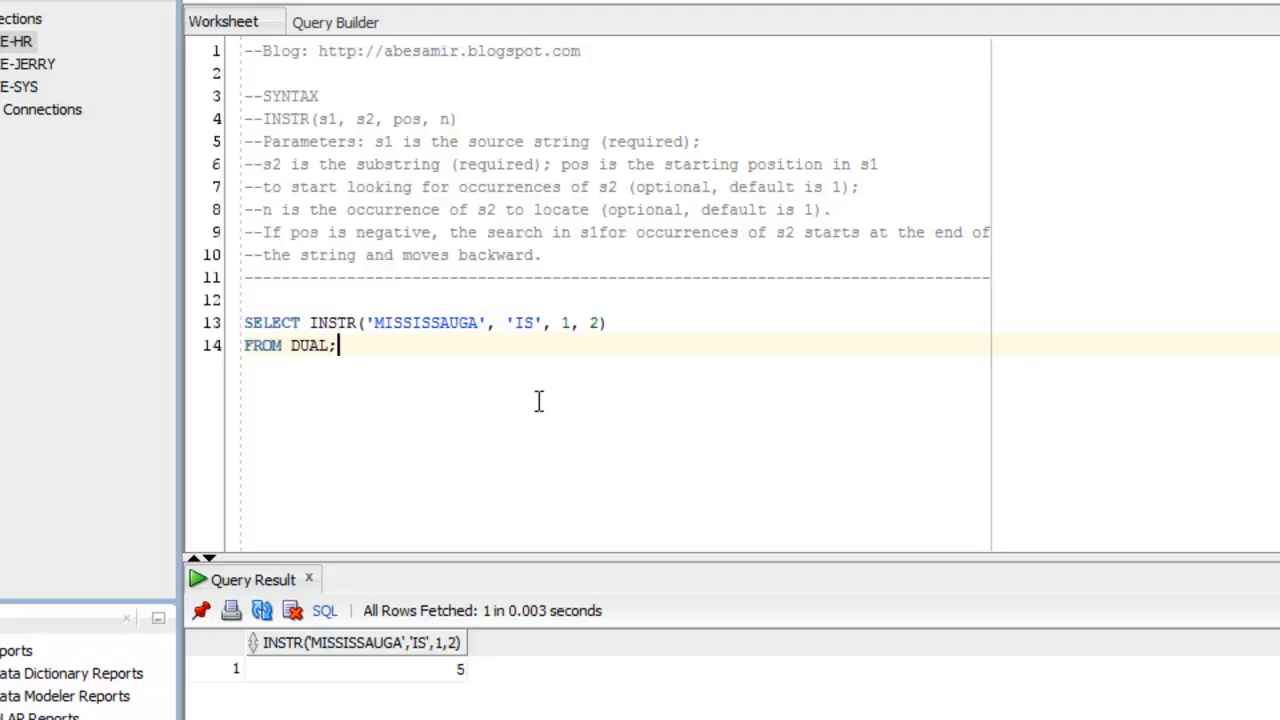